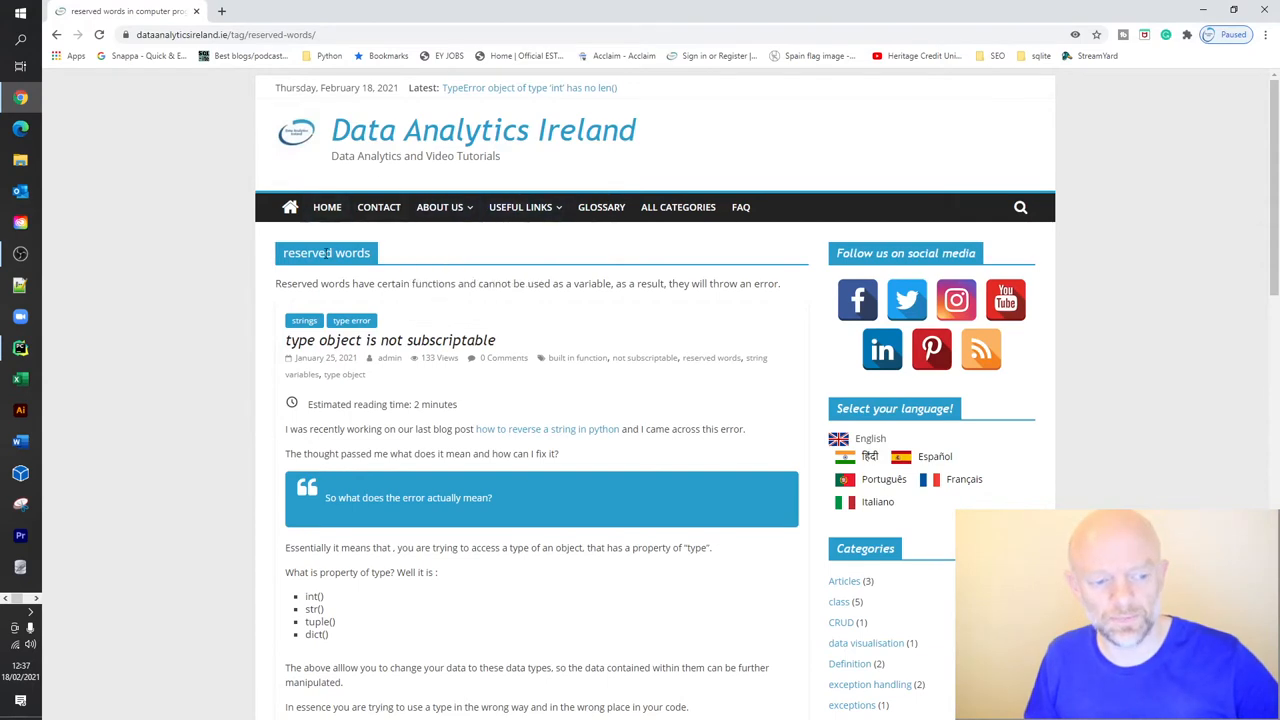
mouse_move(560, 320)
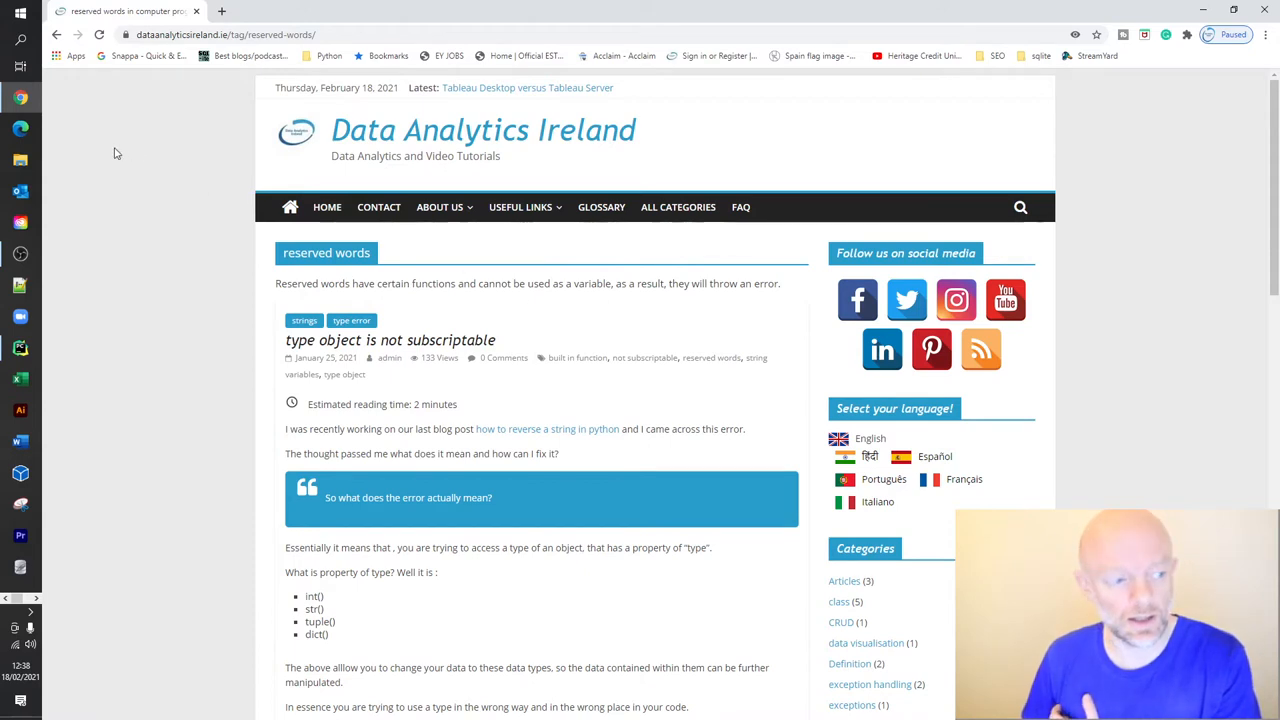
Run 'str obj is not callable', printing x as str, y as int and both values 10
left_click(20, 348)
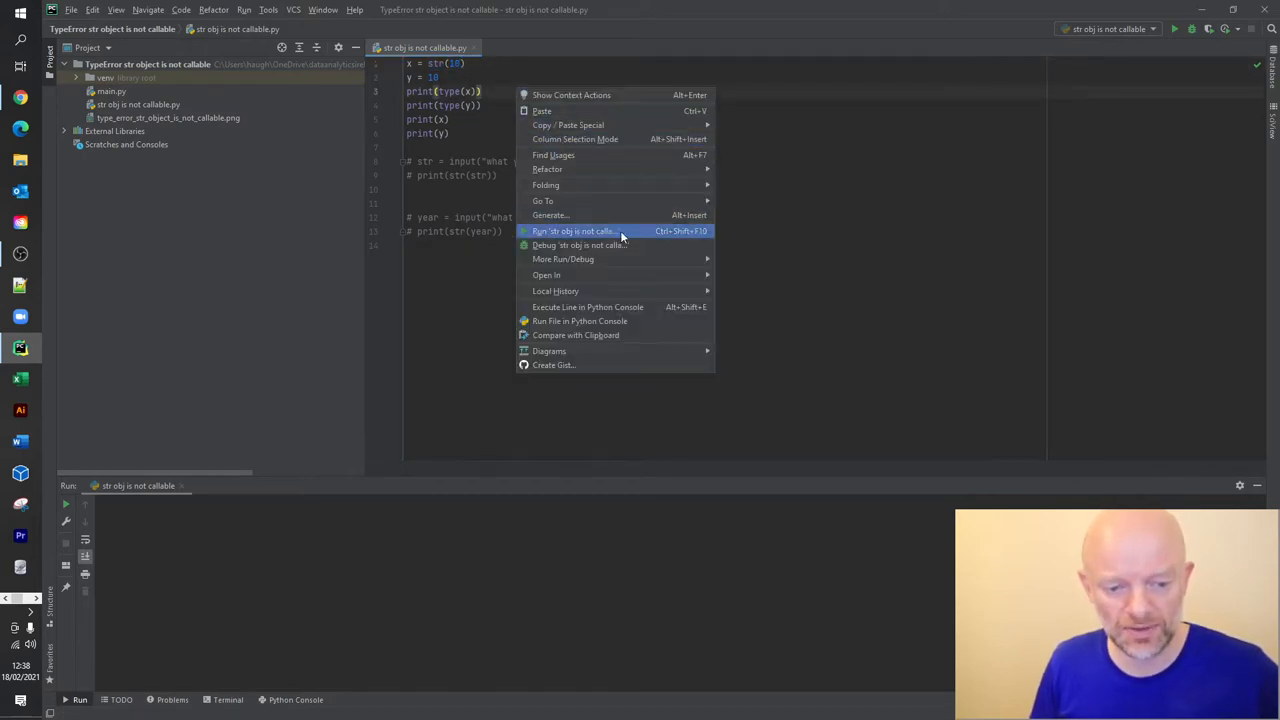
left_click(572, 232)
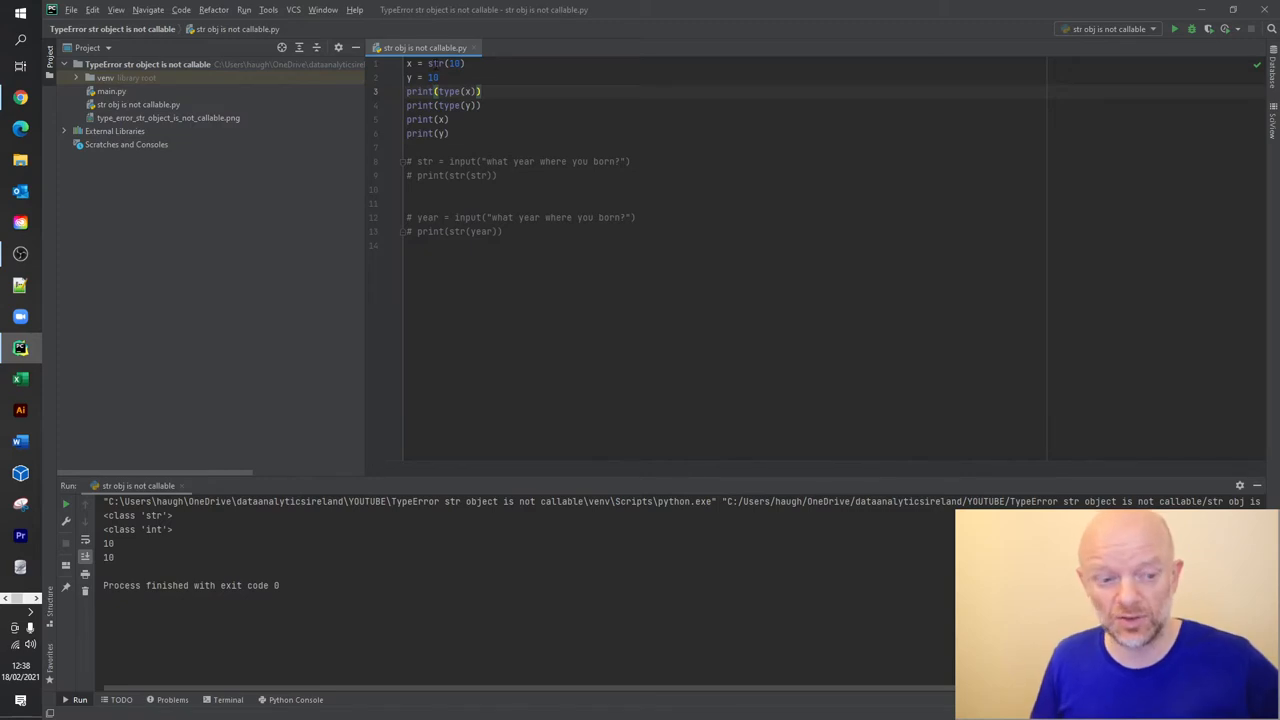
mouse_move(492, 90)
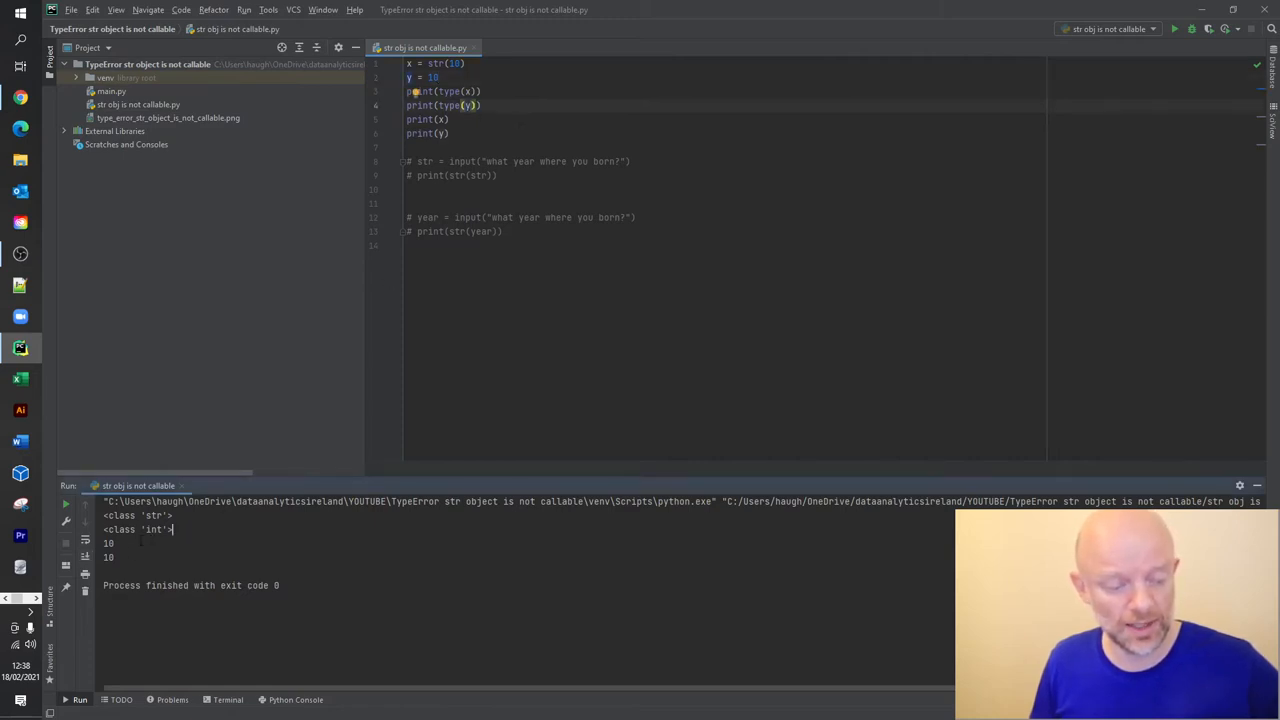
mouse_move(320, 364)
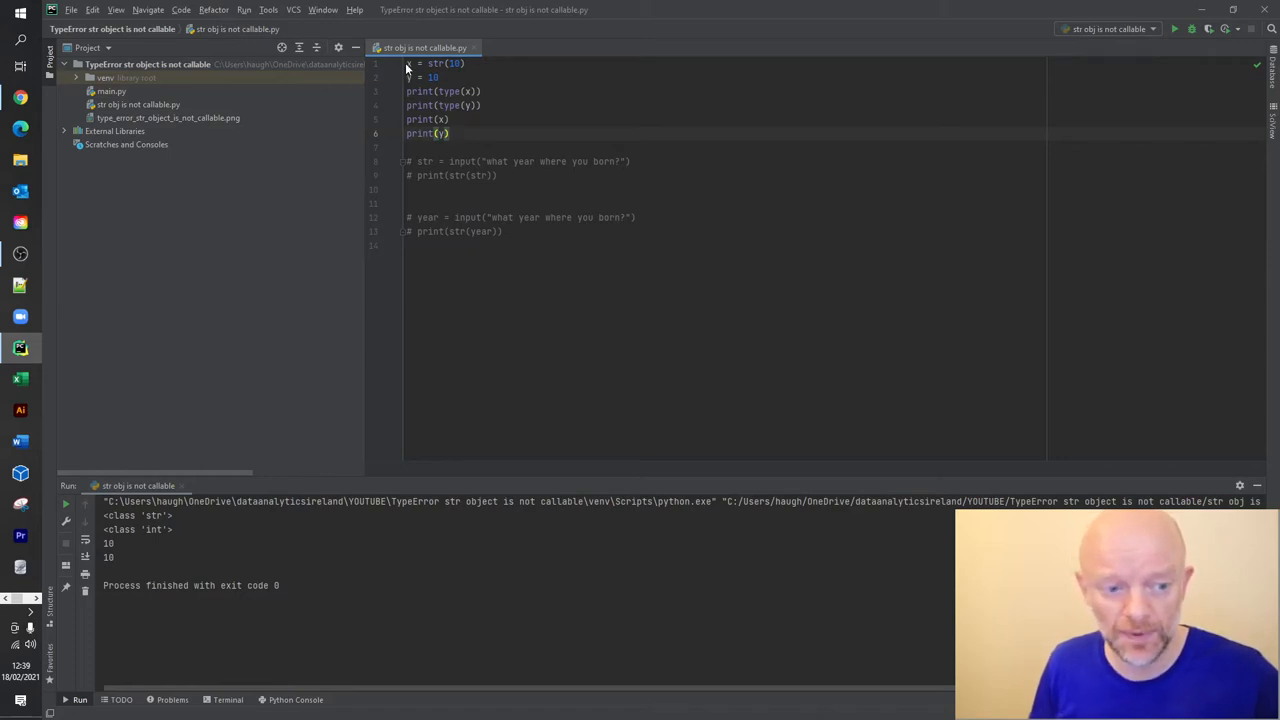
Comment out lines 1–6, uncomment the str = input lines 8–9, and clear the Run console
left_click_drag(406, 62, 450, 132)
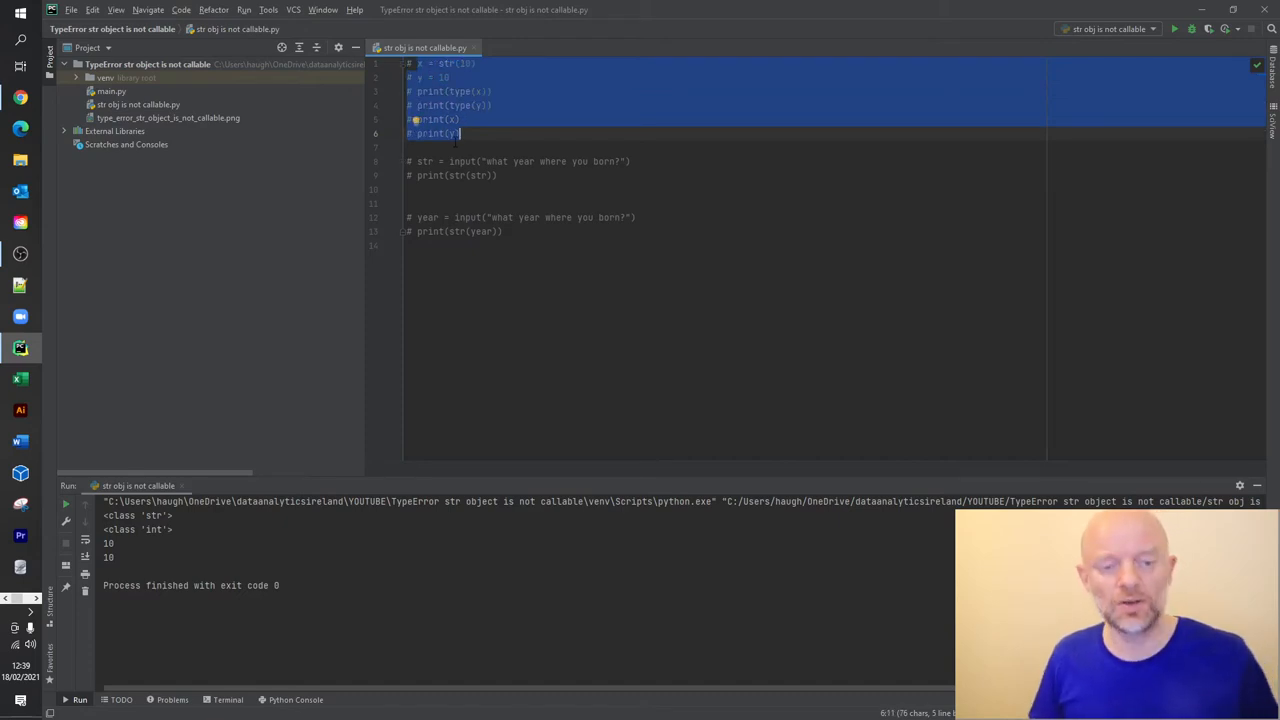
left_click(460, 132)
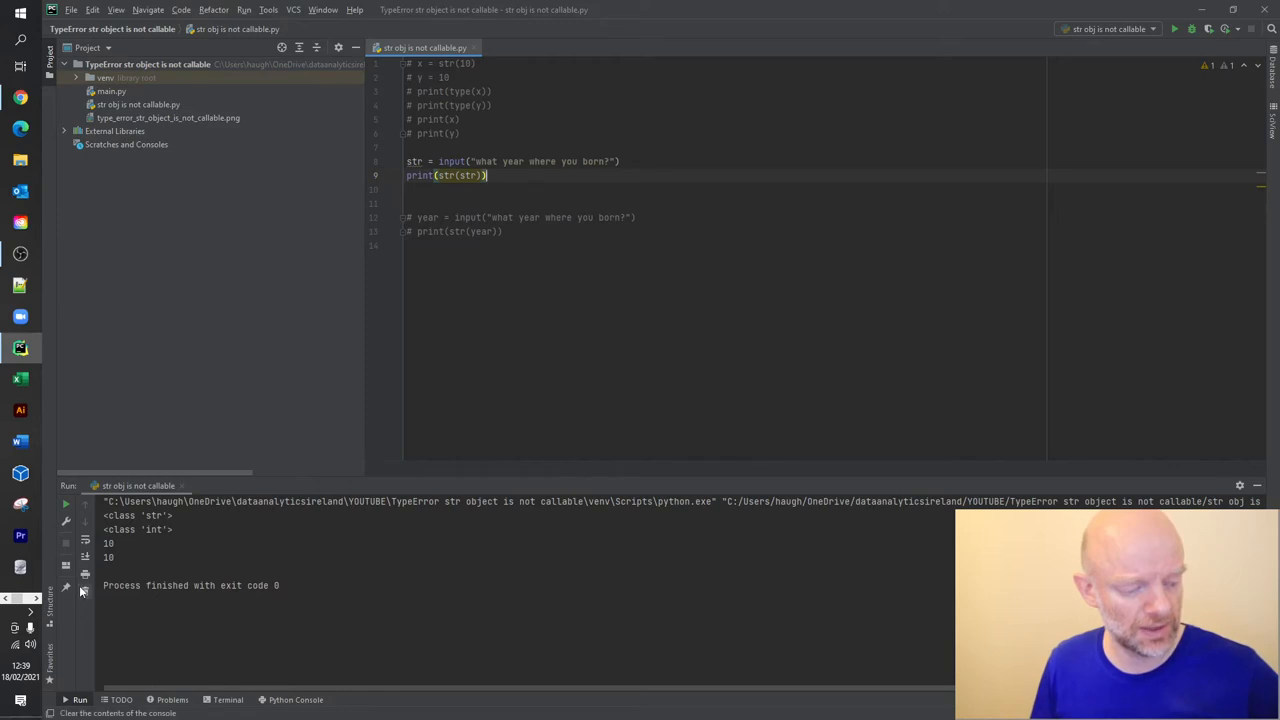
left_click(84, 592)
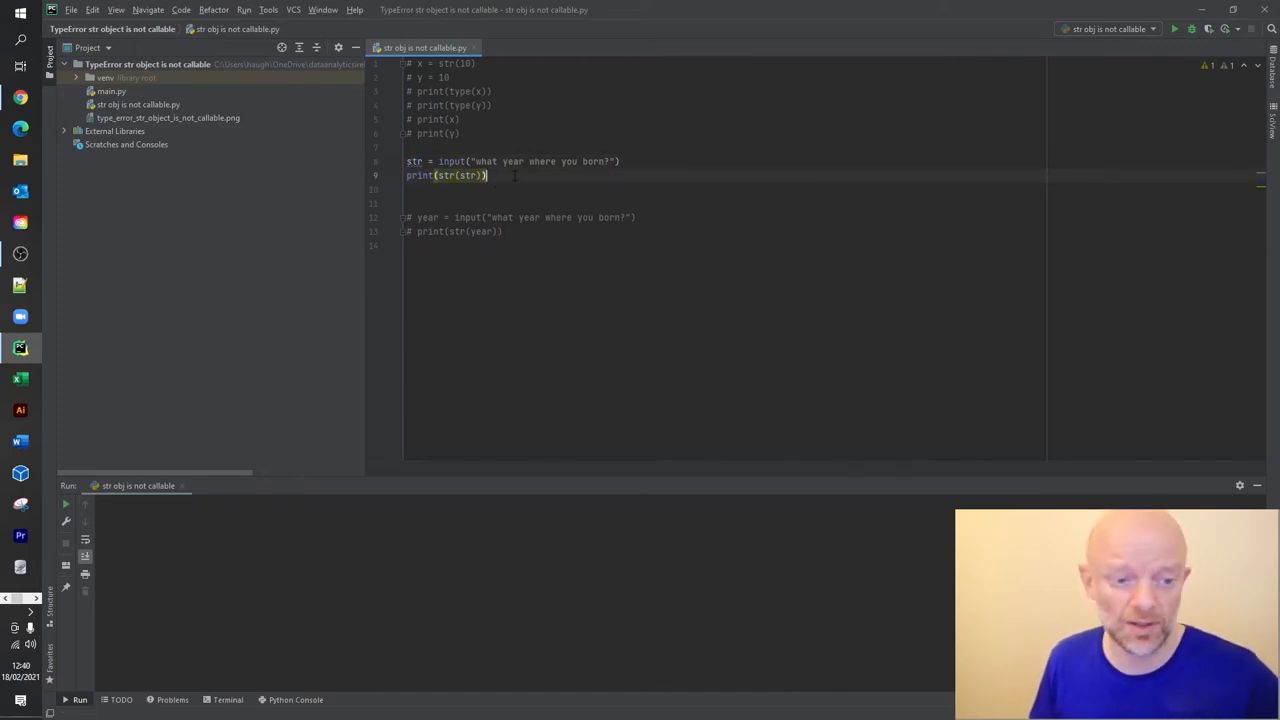
Run the script and answer 2023, producing TypeError: 'str' object is not callable
right_click(488, 176)
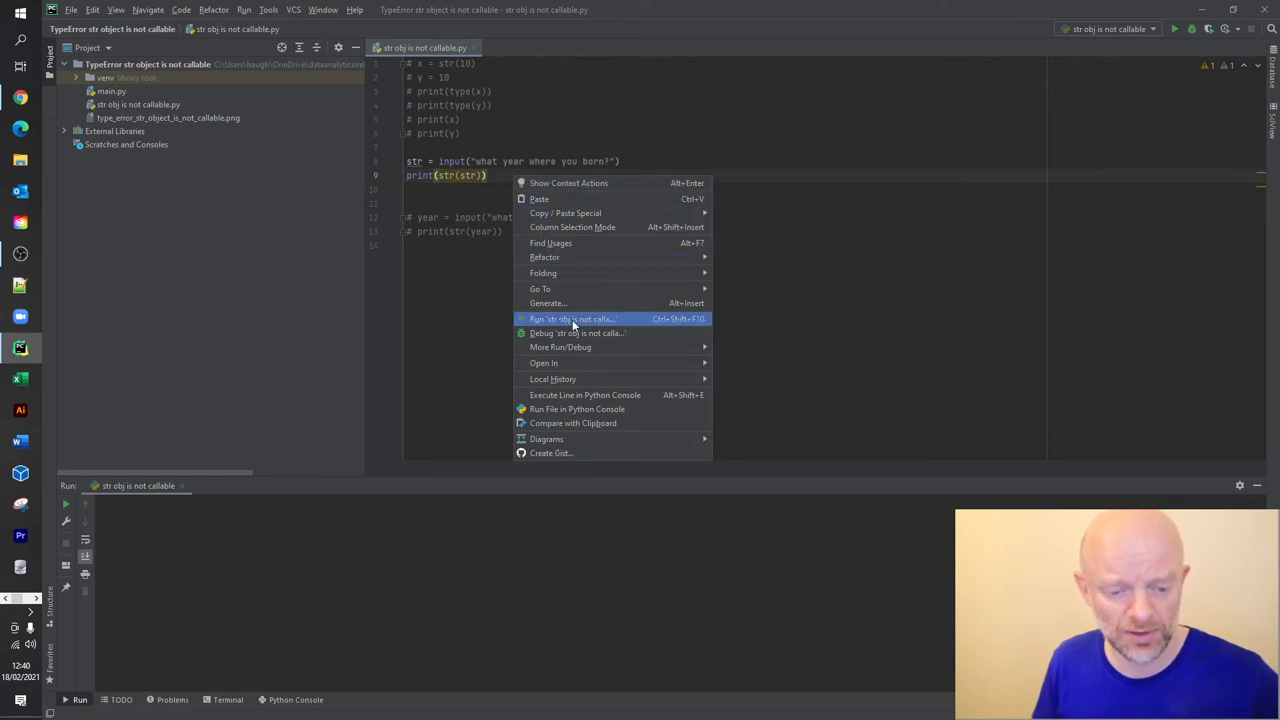
left_click(572, 318)
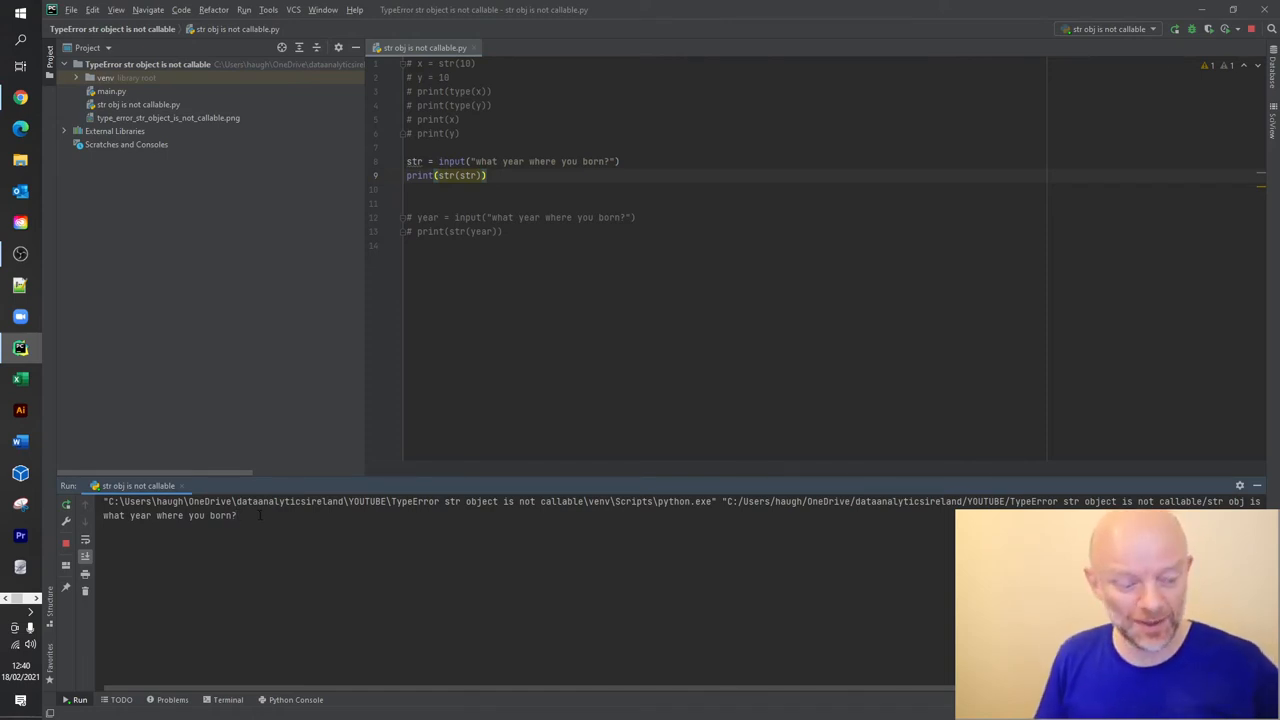
type("2023")
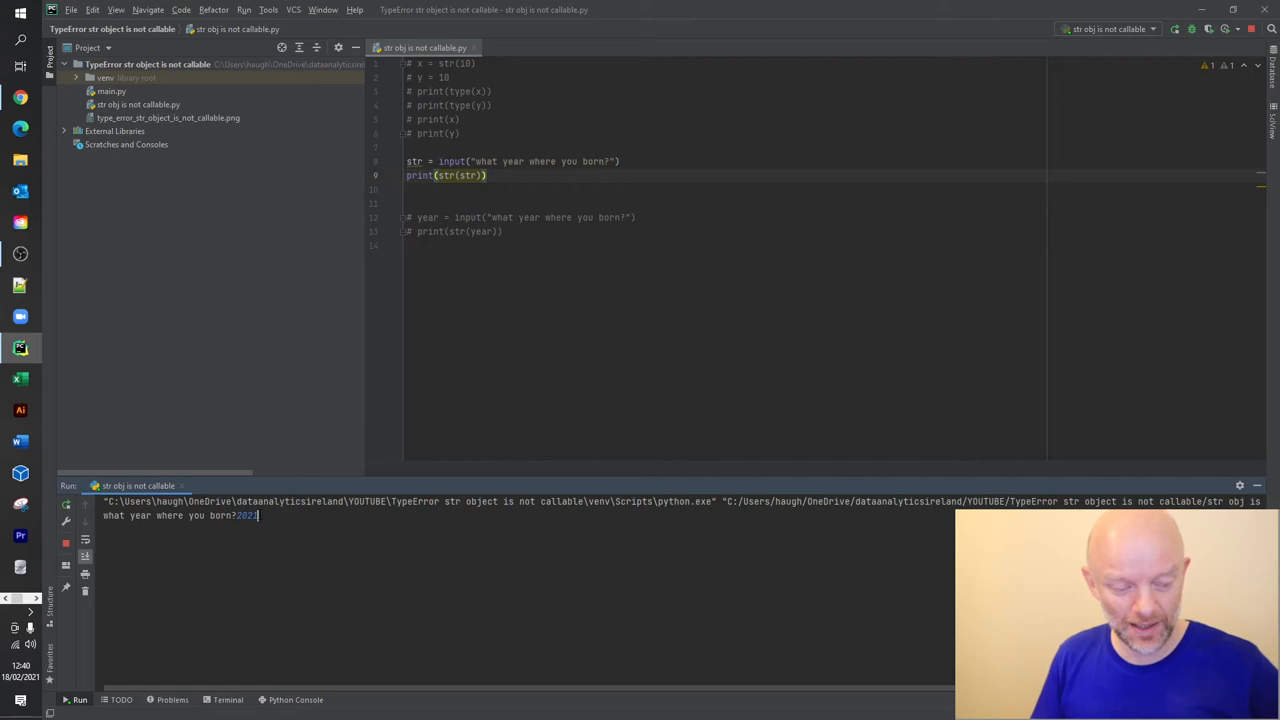
key("Enter")
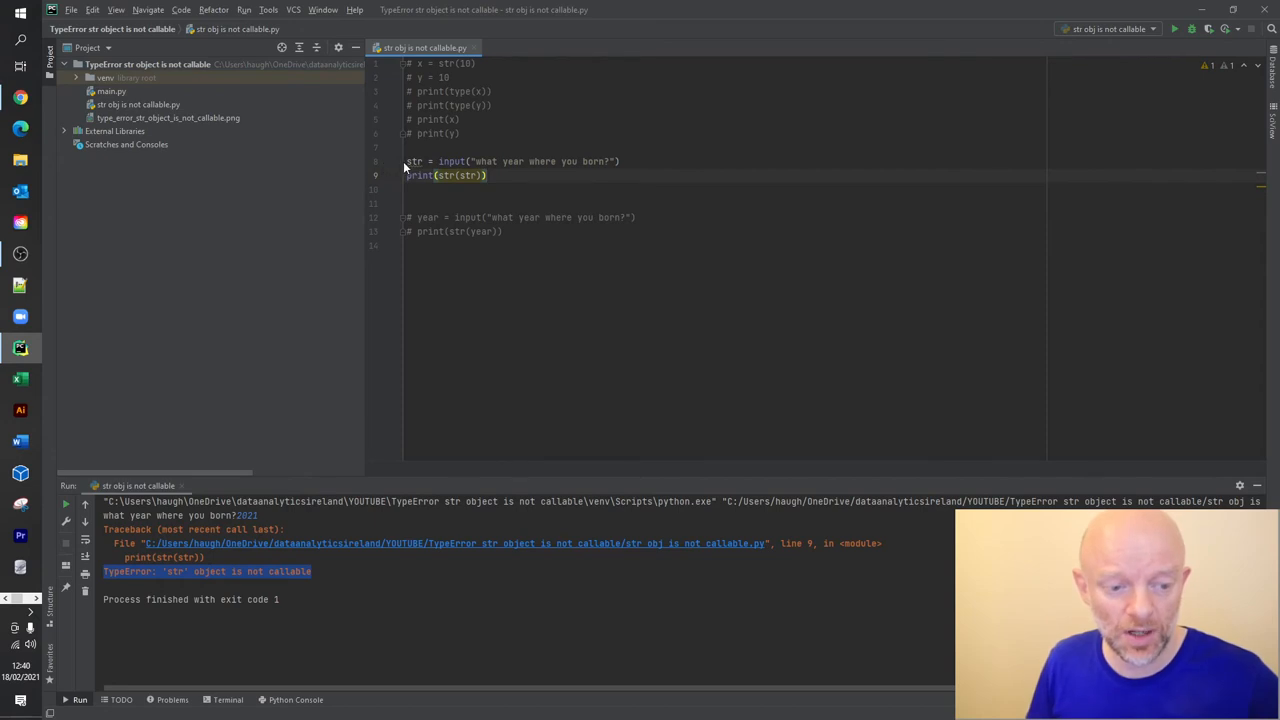
Comment out lines 8–9, uncomment the year input lines 12–13, and clear the error output
left_click_drag(408, 160, 488, 176)
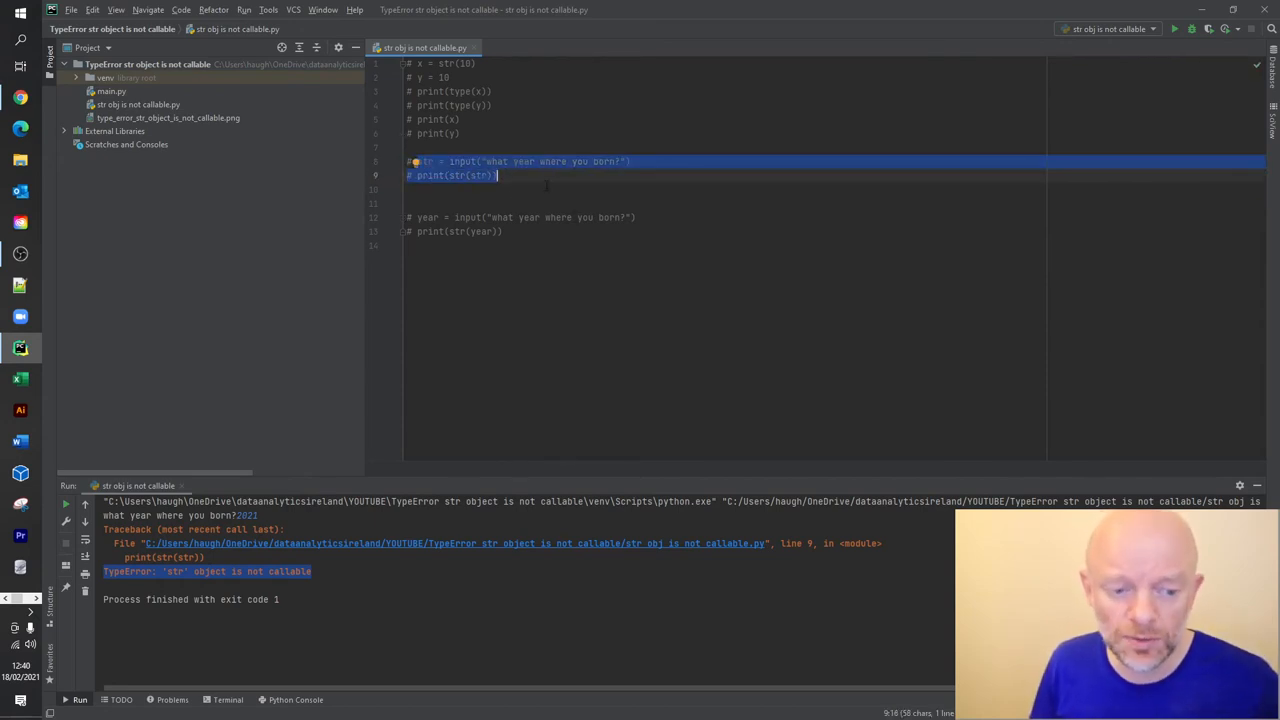
left_click(504, 176)
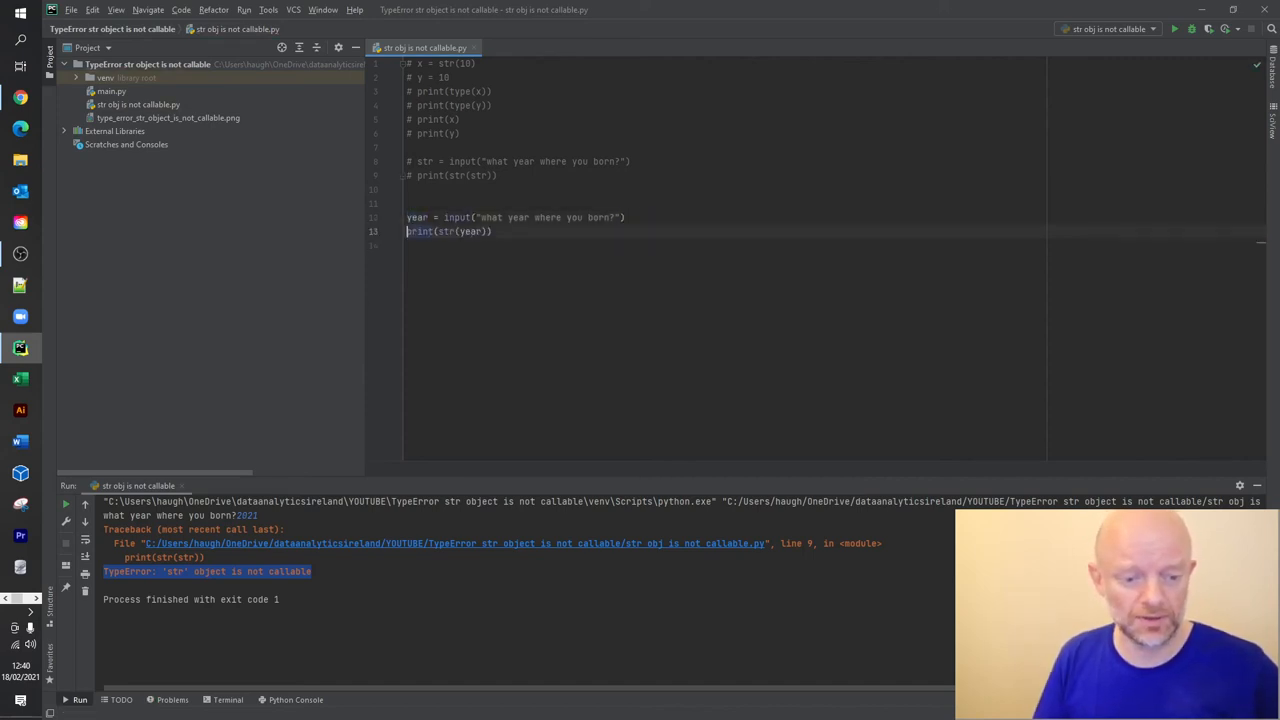
left_click(84, 588)
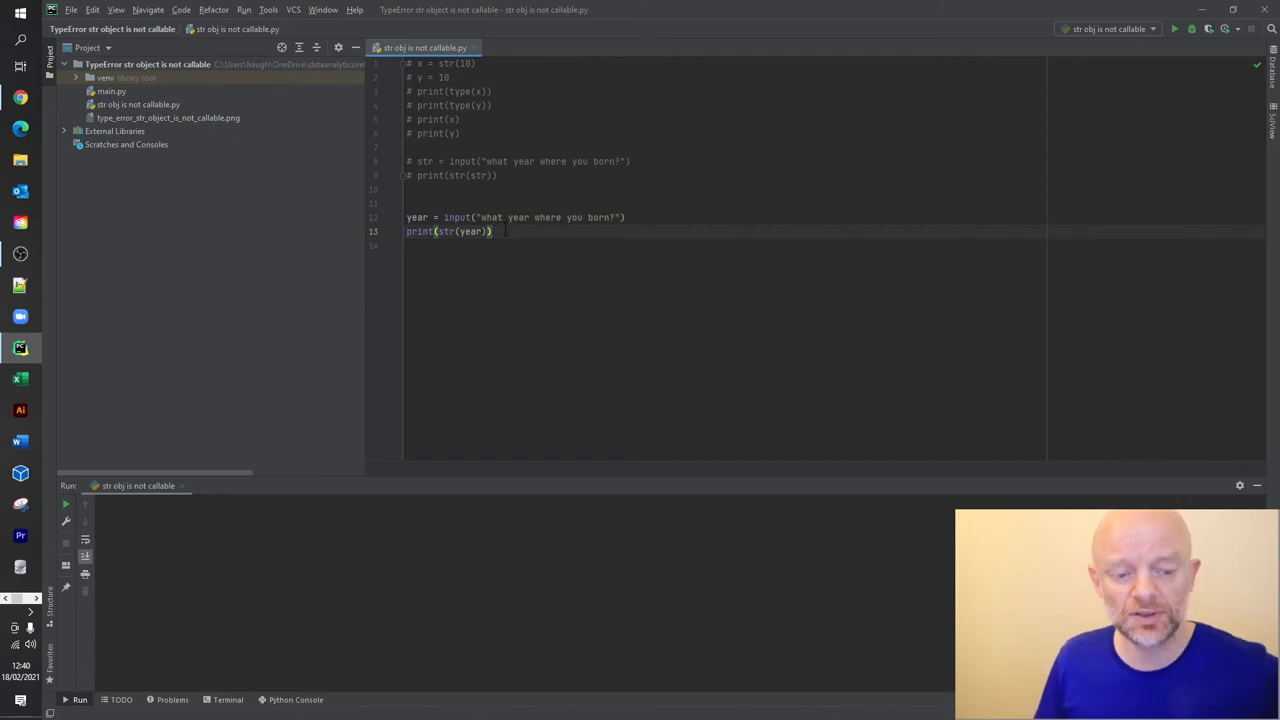
Run the year version with 2021 so it prints 2021, then rename year to int
right_click(490, 232)
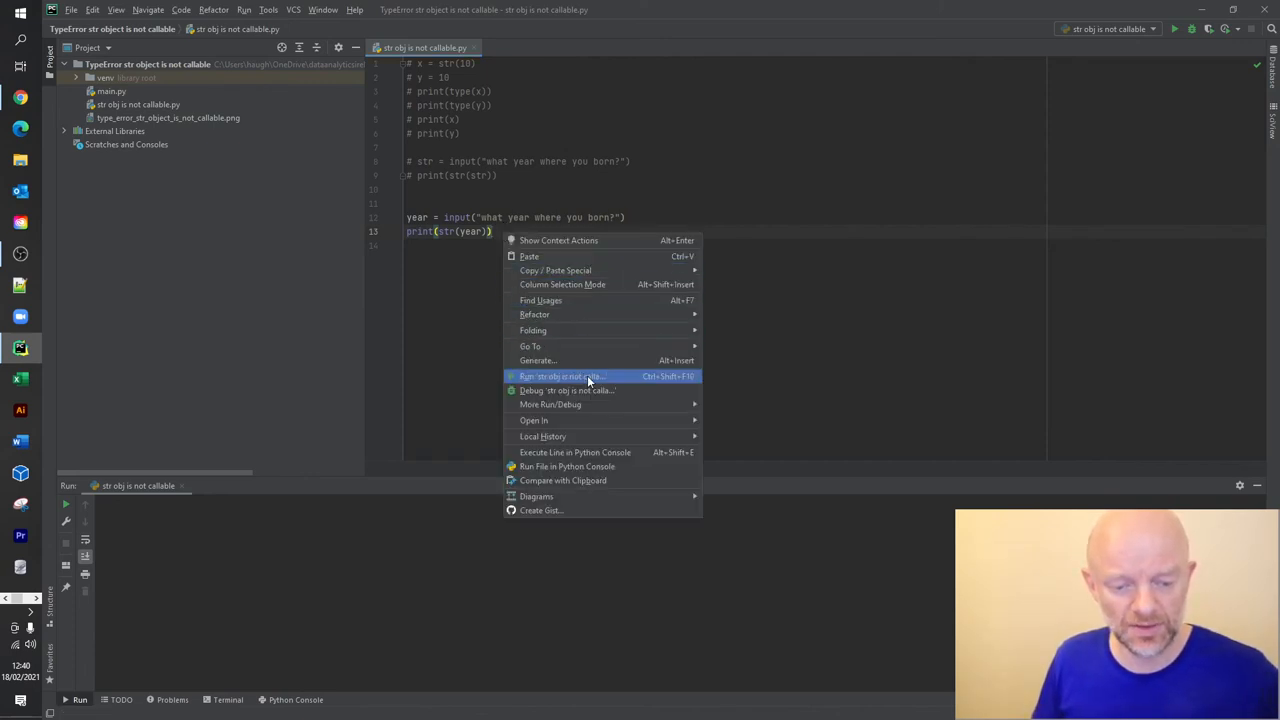
left_click(560, 376)
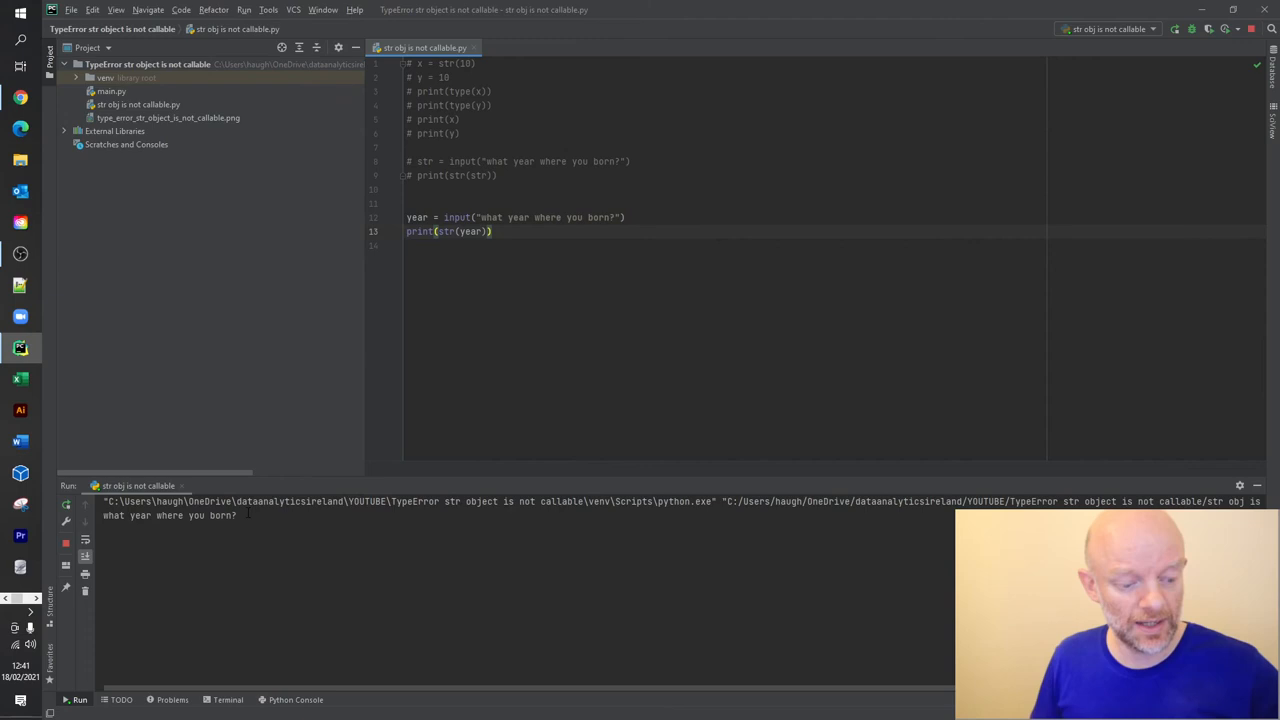
type("2021")
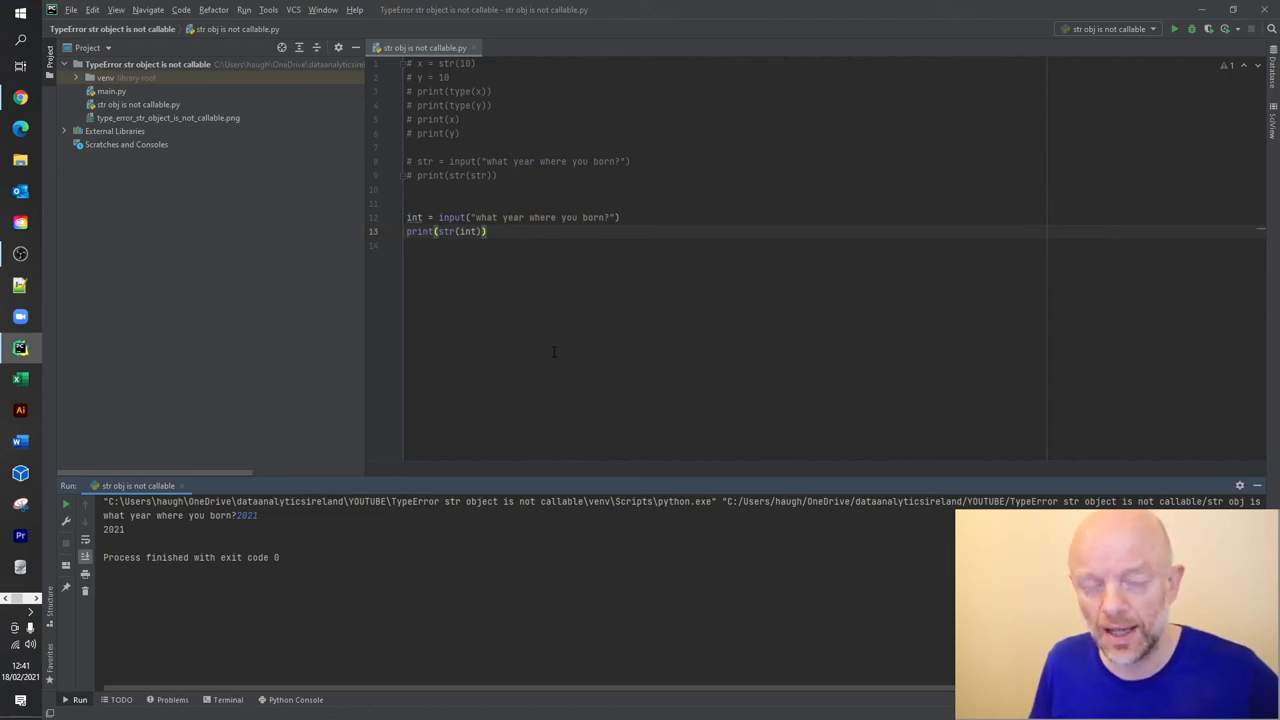
left_click(500, 176)
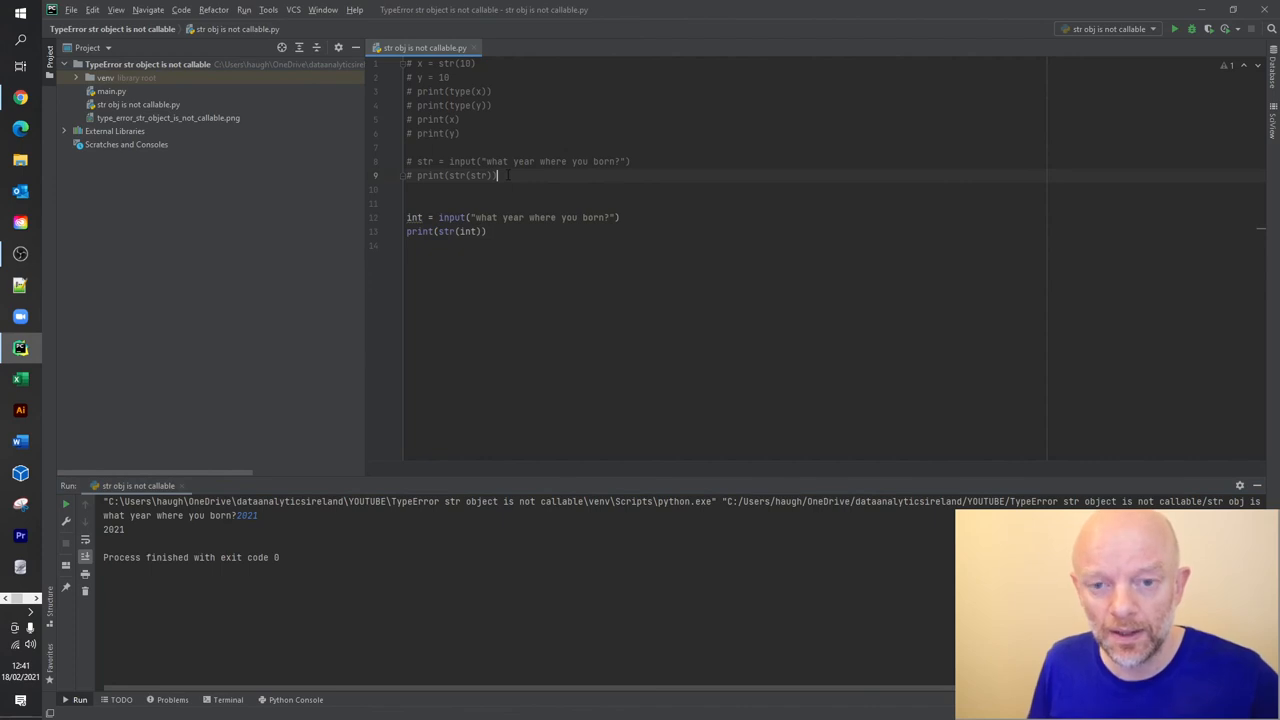